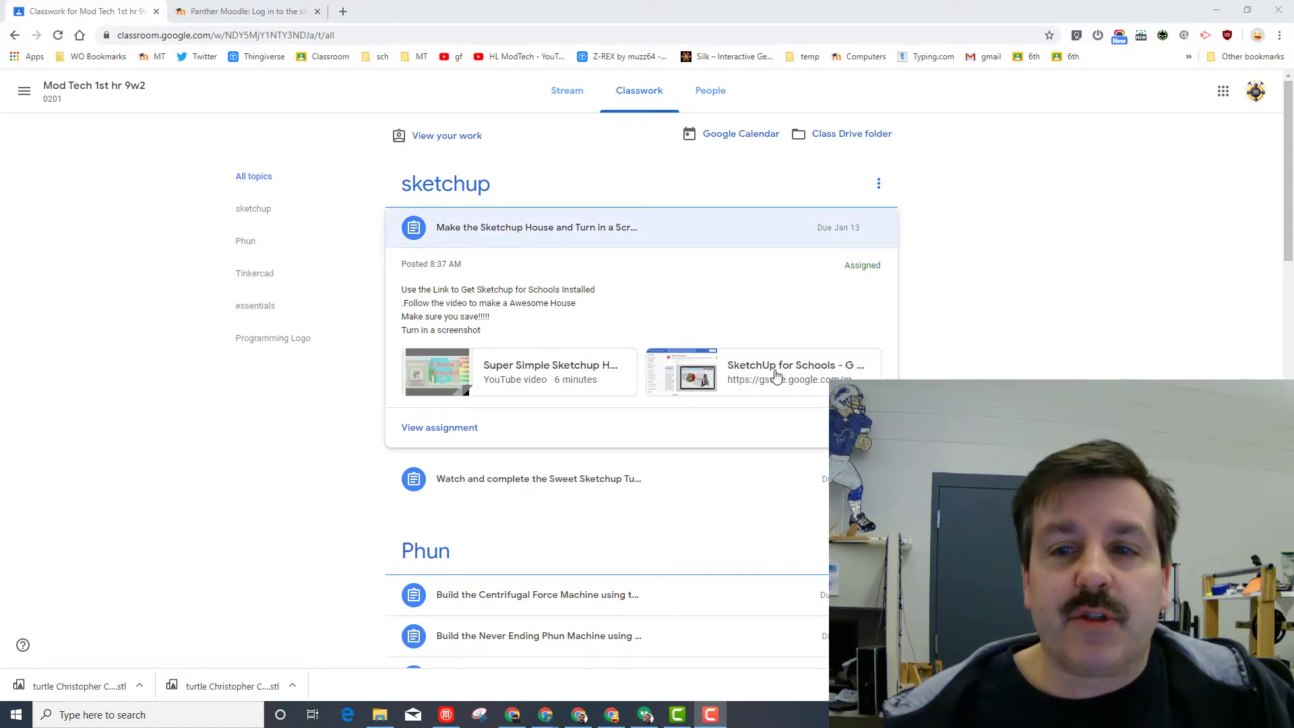
Open the 'SketchUp for Schools - G Suite Marketplace' link attached to the sketchup house assignment.
click(764, 371)
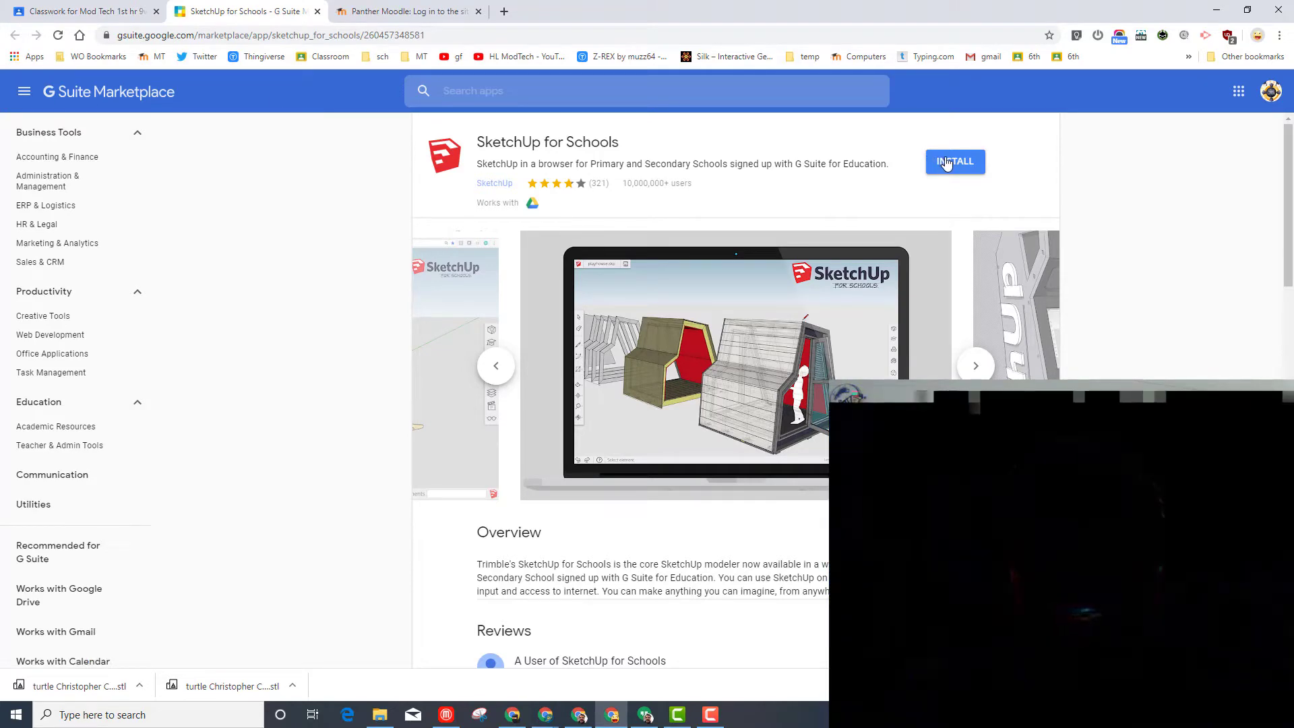
Install SketchUp for Schools, continuing past the setup dialog and authorizing the permission prompt.
click(956, 162)
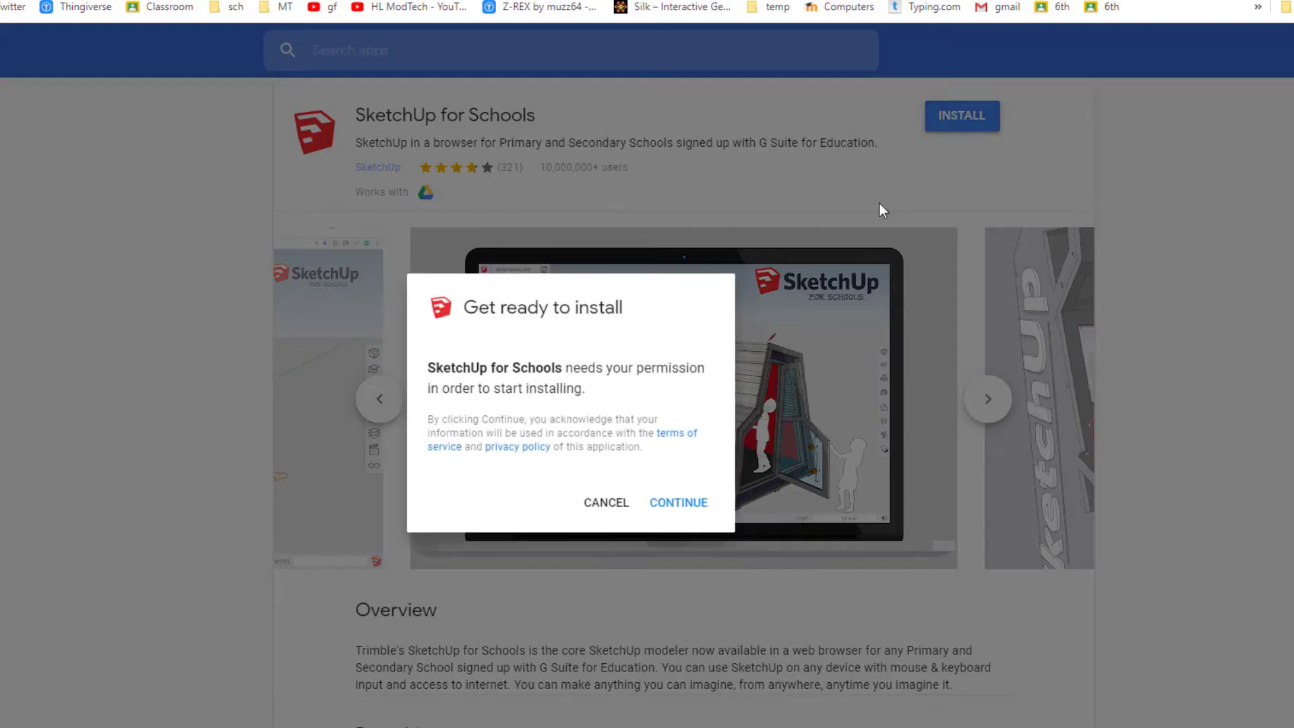
click(678, 502)
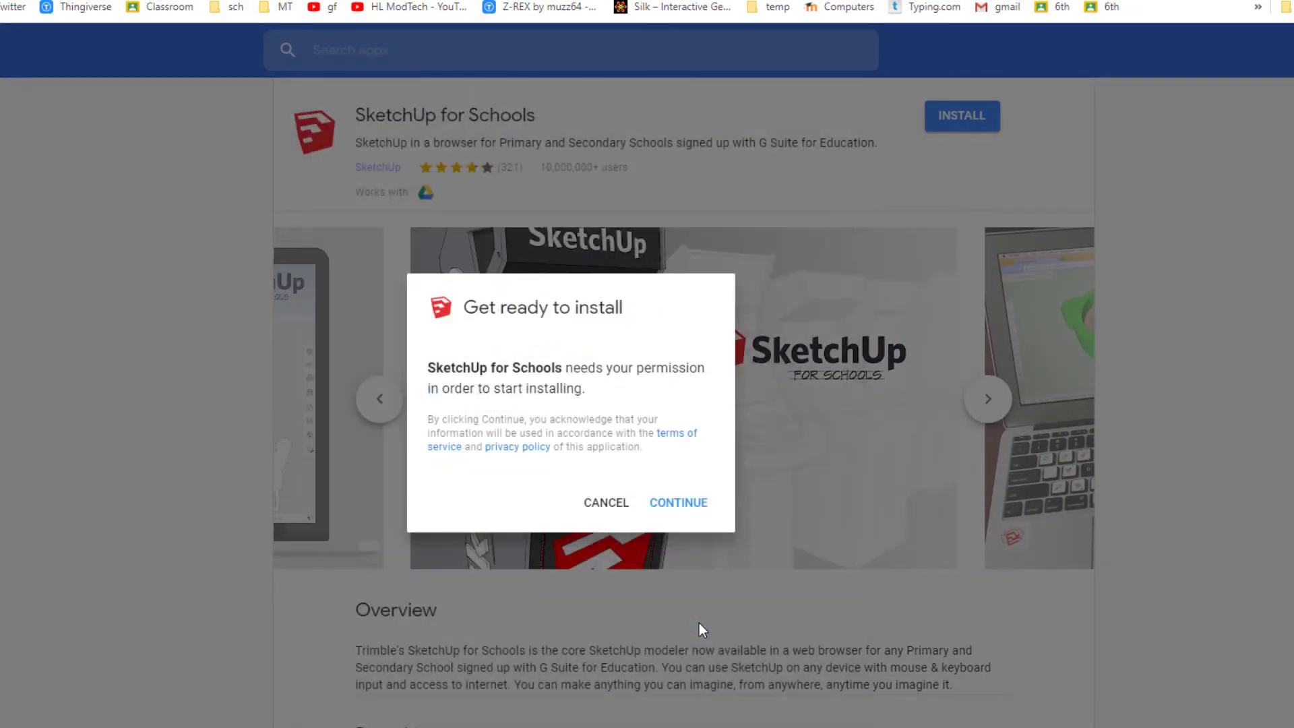
click(677, 501)
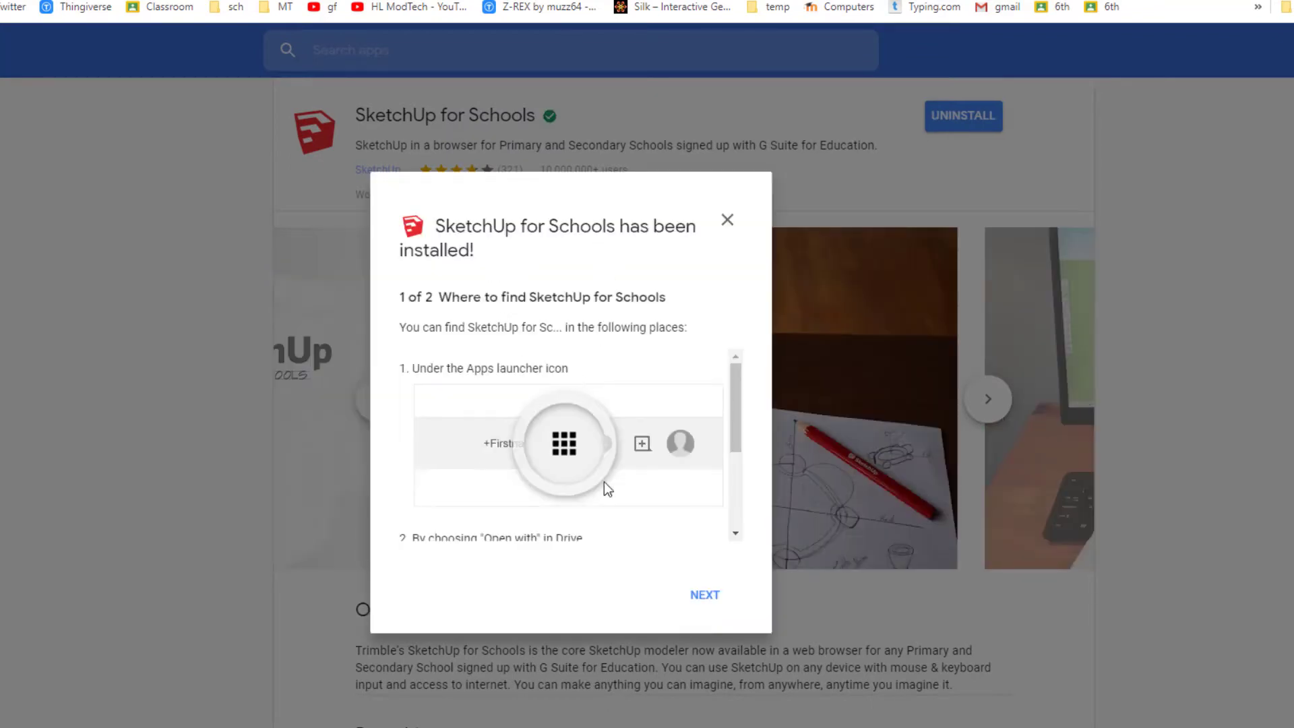
Dismiss the 'has been installed' confirmation dialog.
click(703, 594)
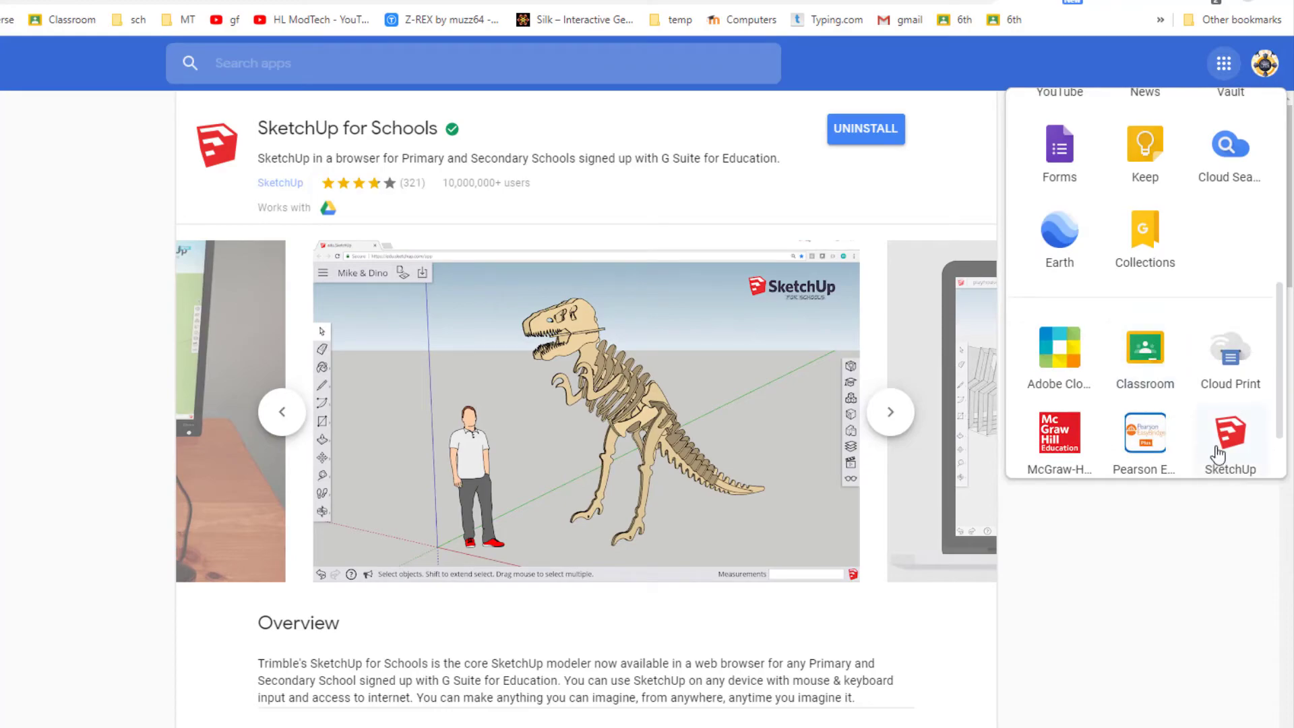
Launch SketchUp from the apps launcher, sign in with the school Google account, and allow access.
click(1228, 433)
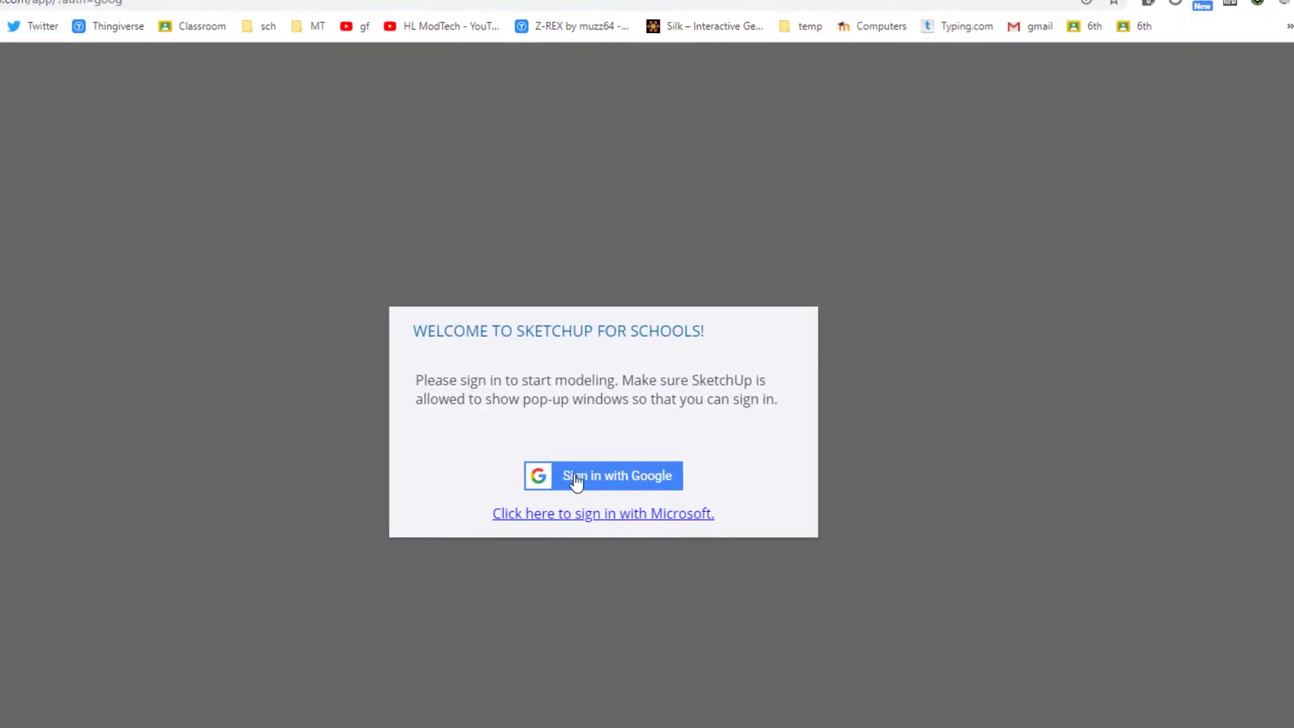
click(603, 475)
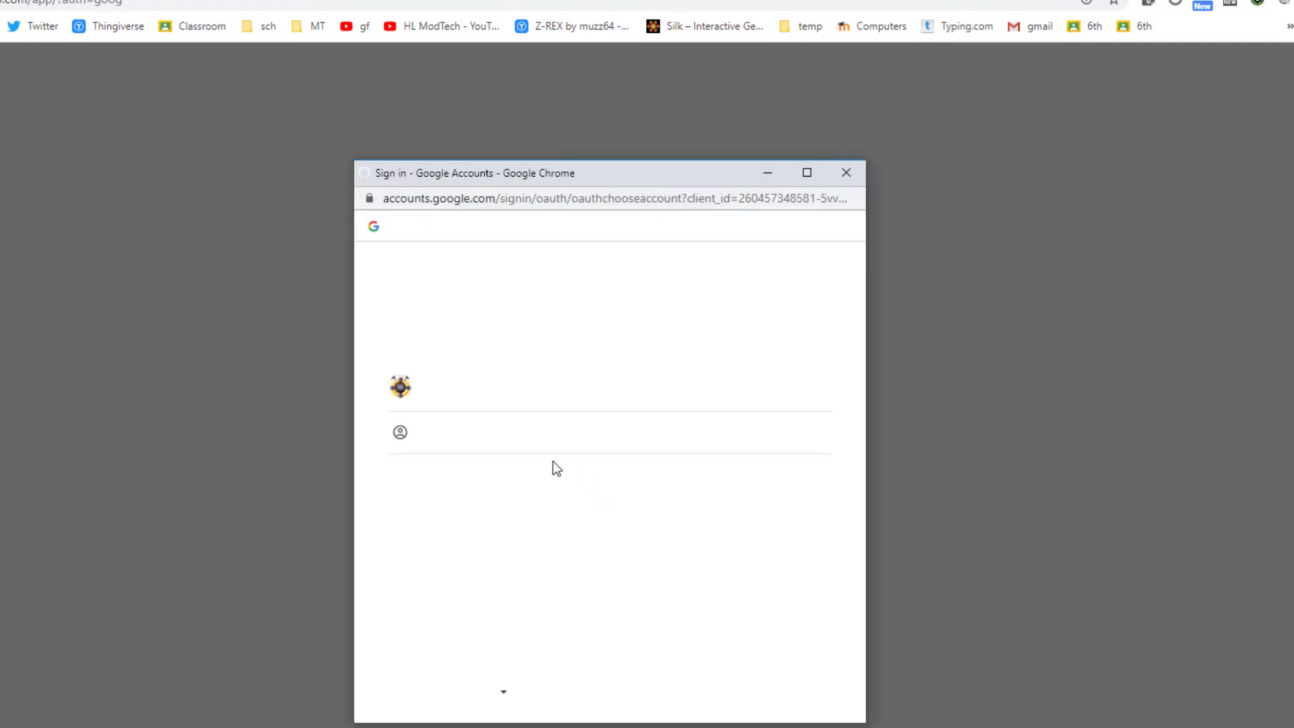
click(400, 431)
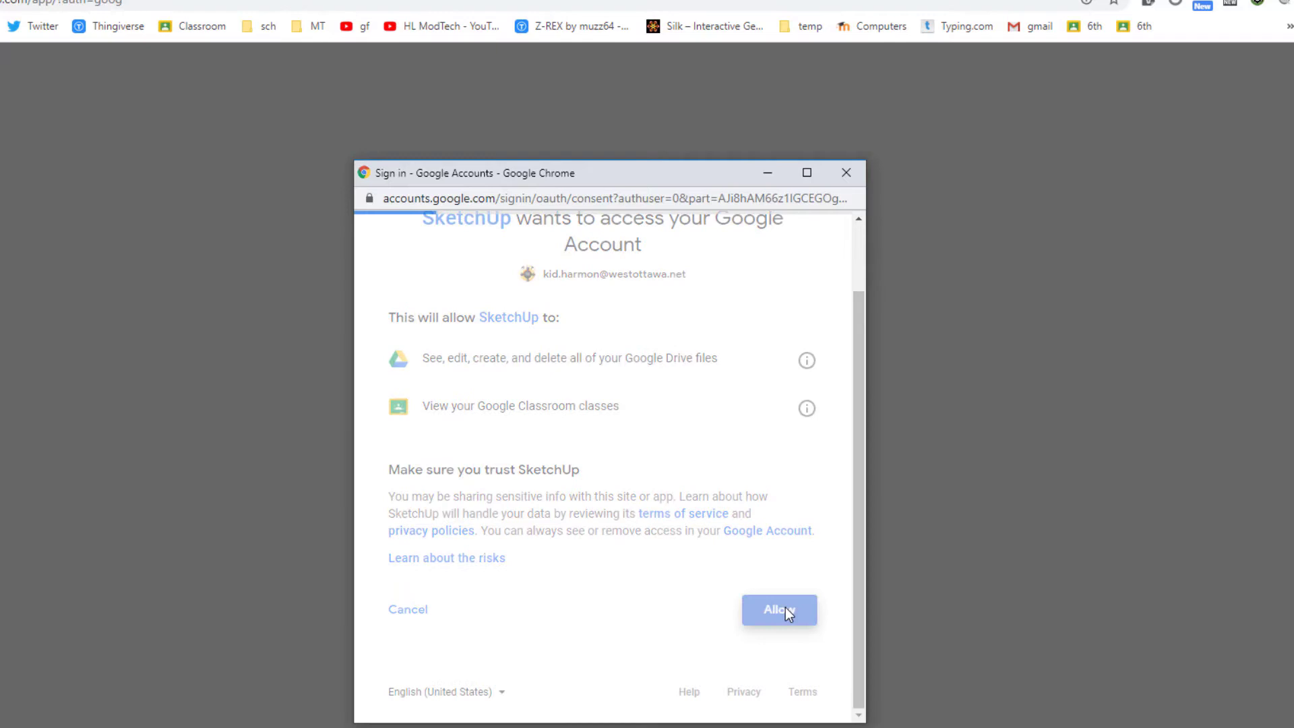
click(777, 609)
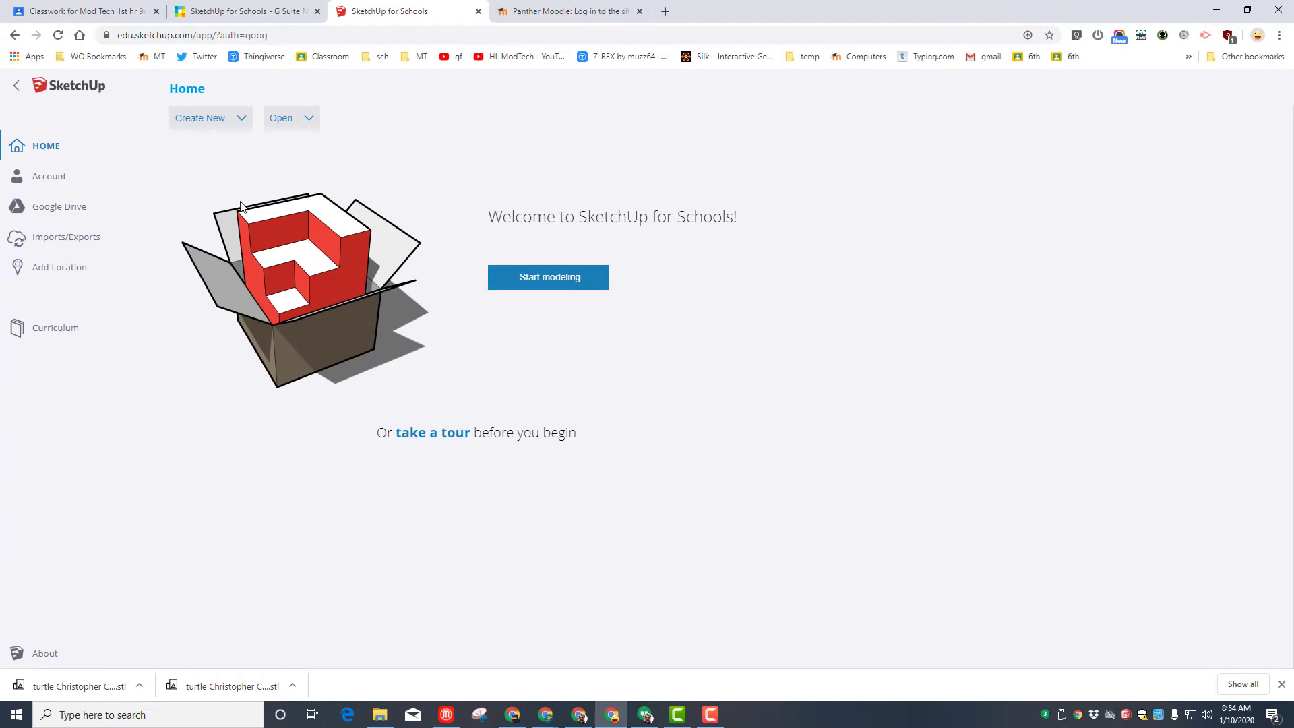
mouse_move(350, 263)
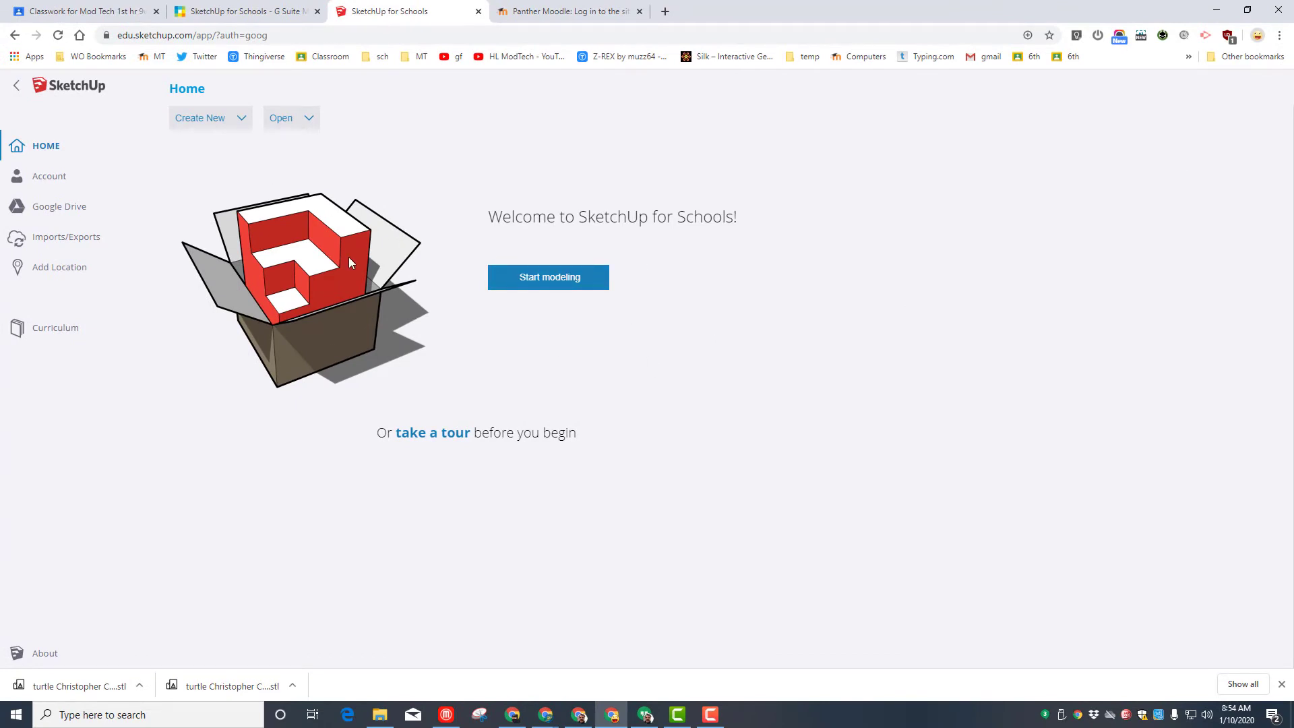